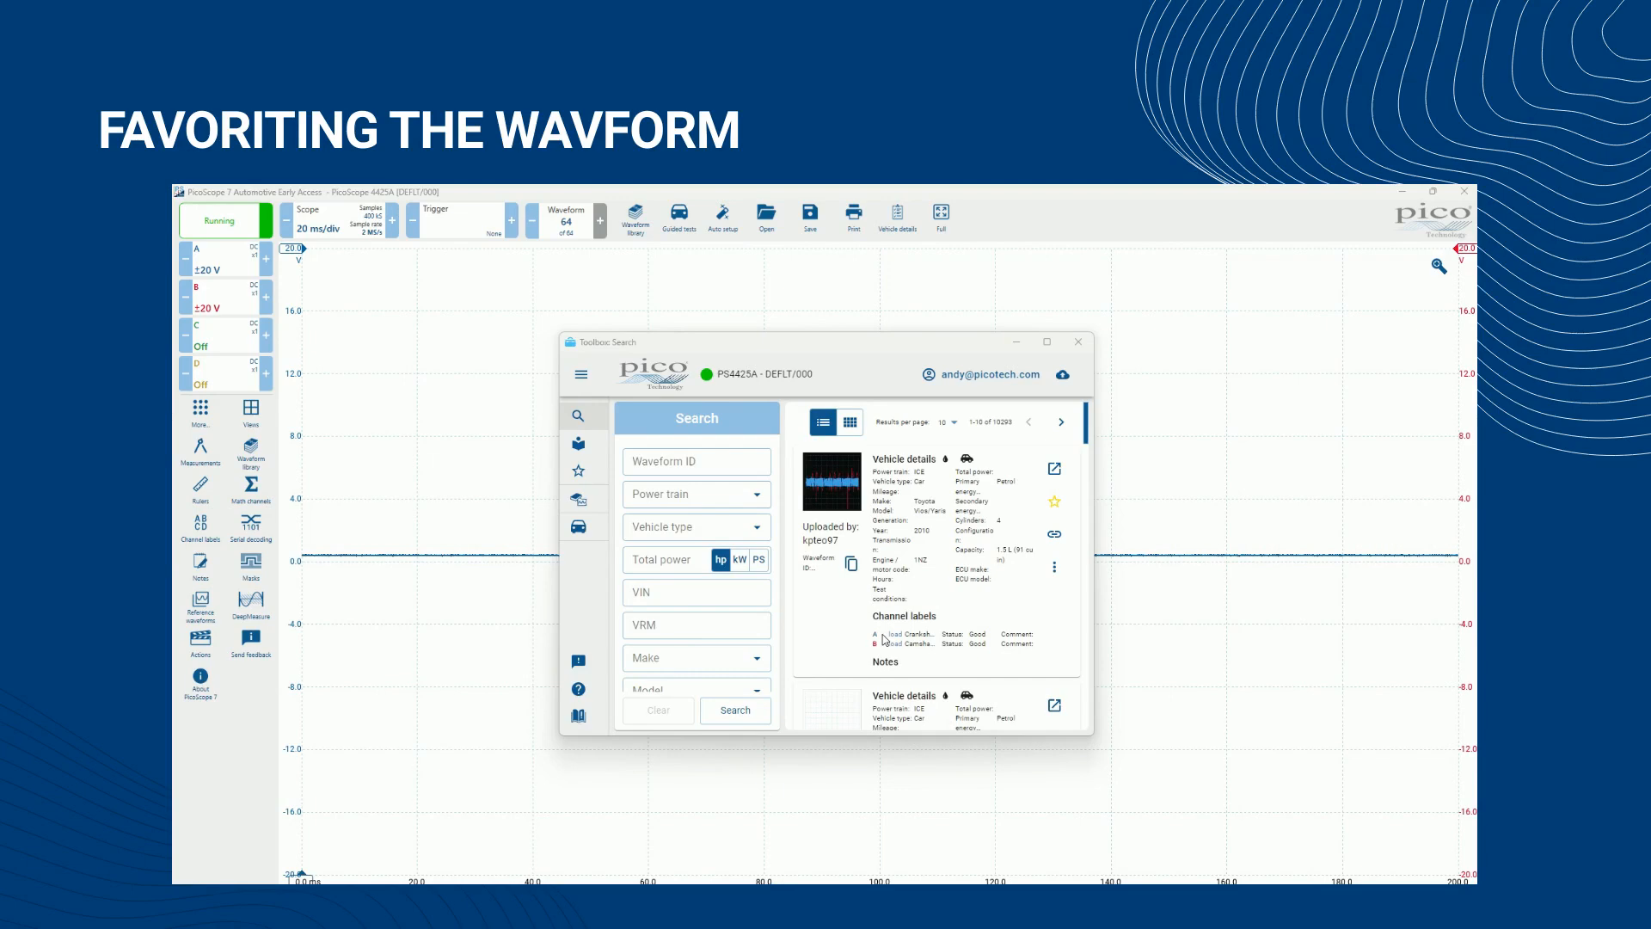
pyautogui.moveTo(928, 600)
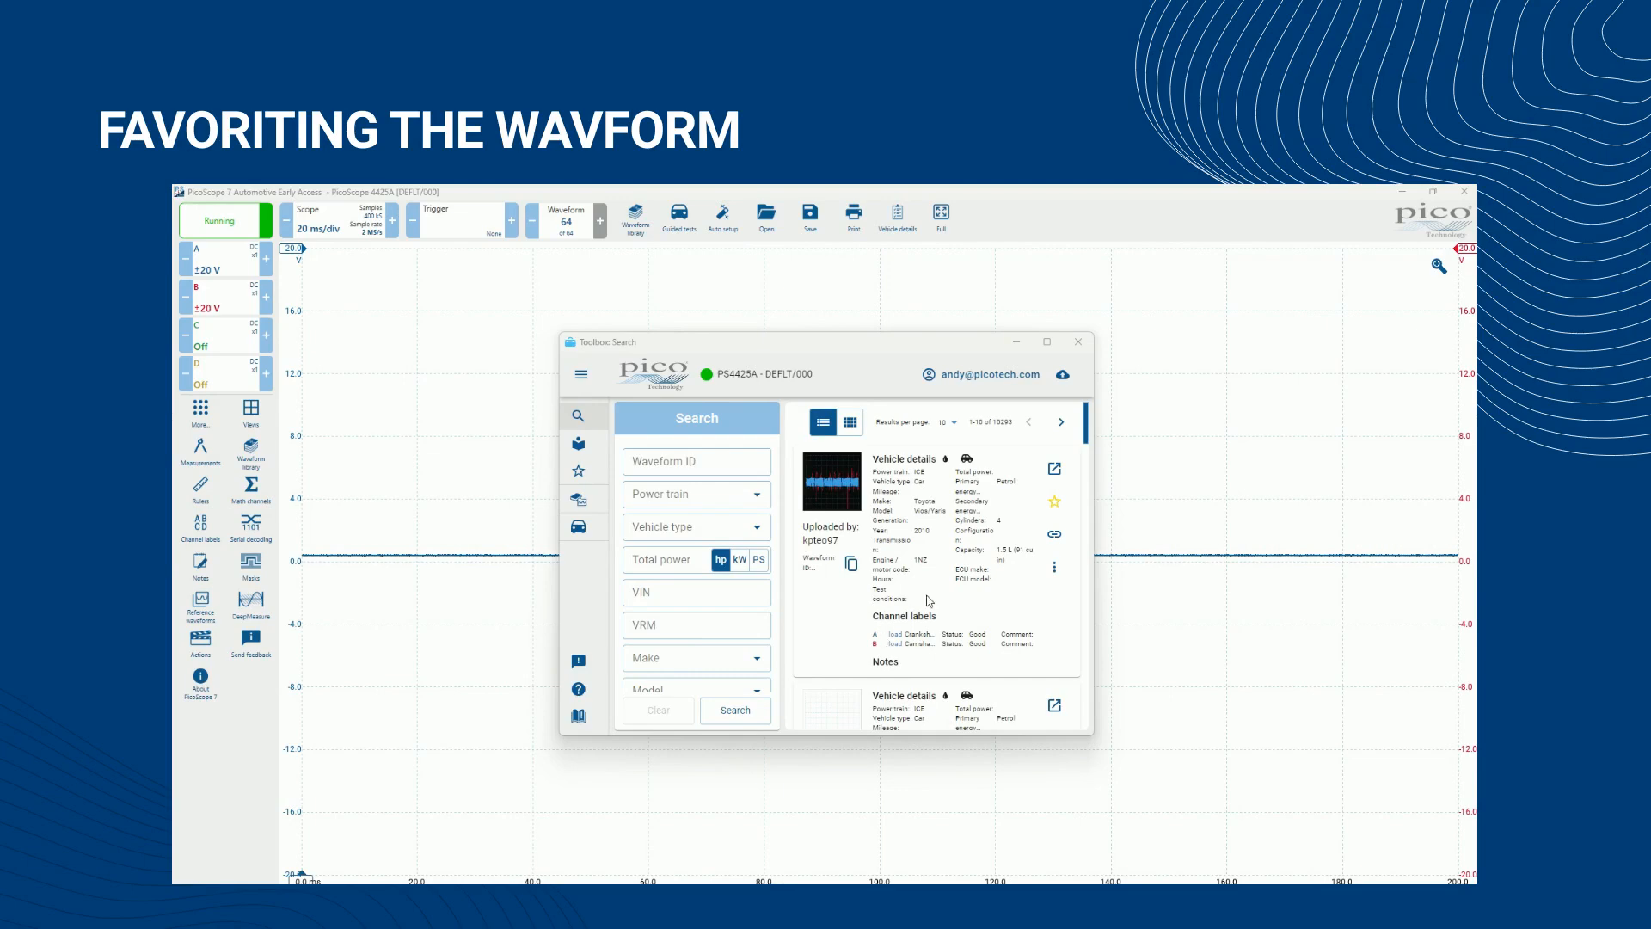
pyautogui.moveTo(946, 596)
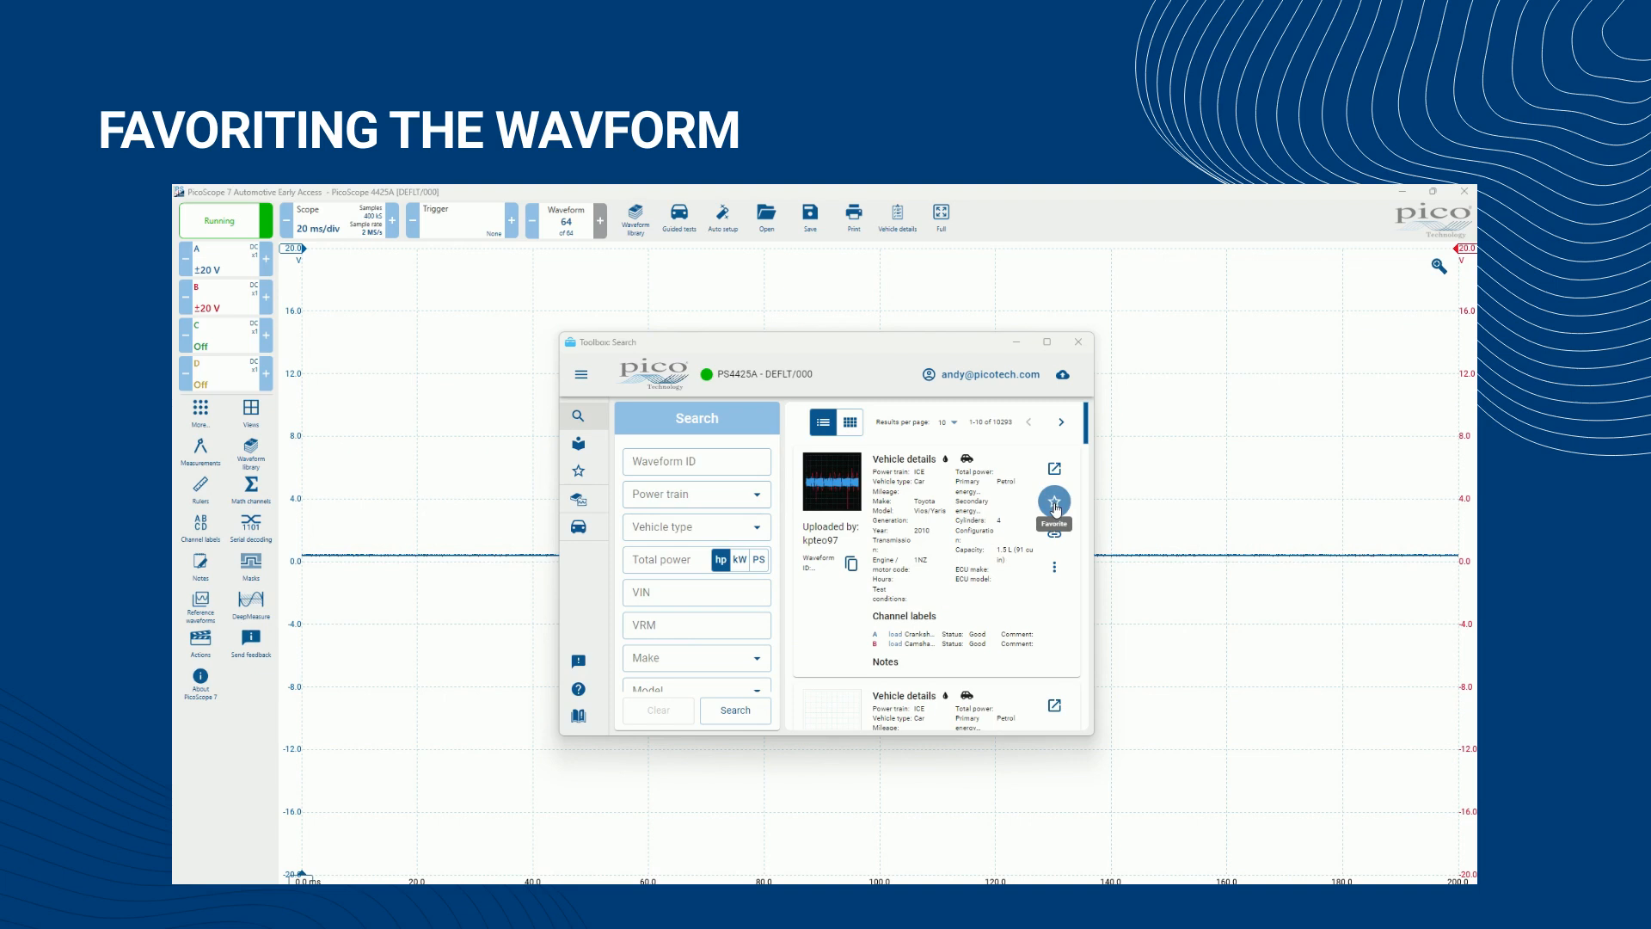
# Star the first Toyota Vios/Yaris waveform card in the search results as a favorite
pyautogui.click(1052, 501)
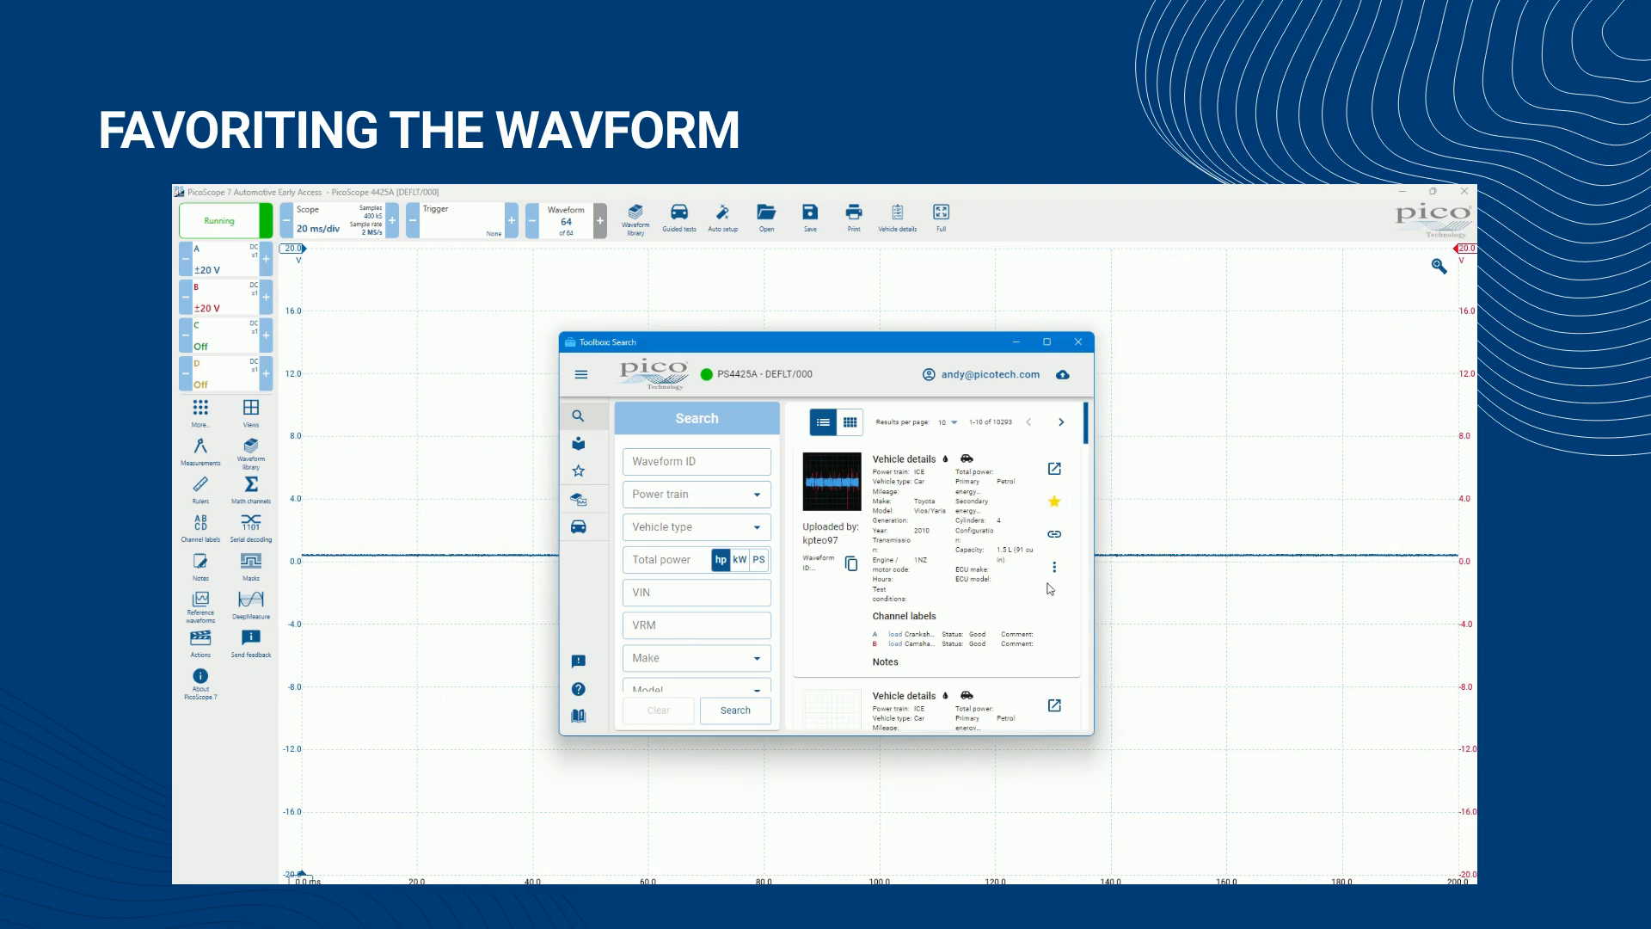
pyautogui.moveTo(1027, 526)
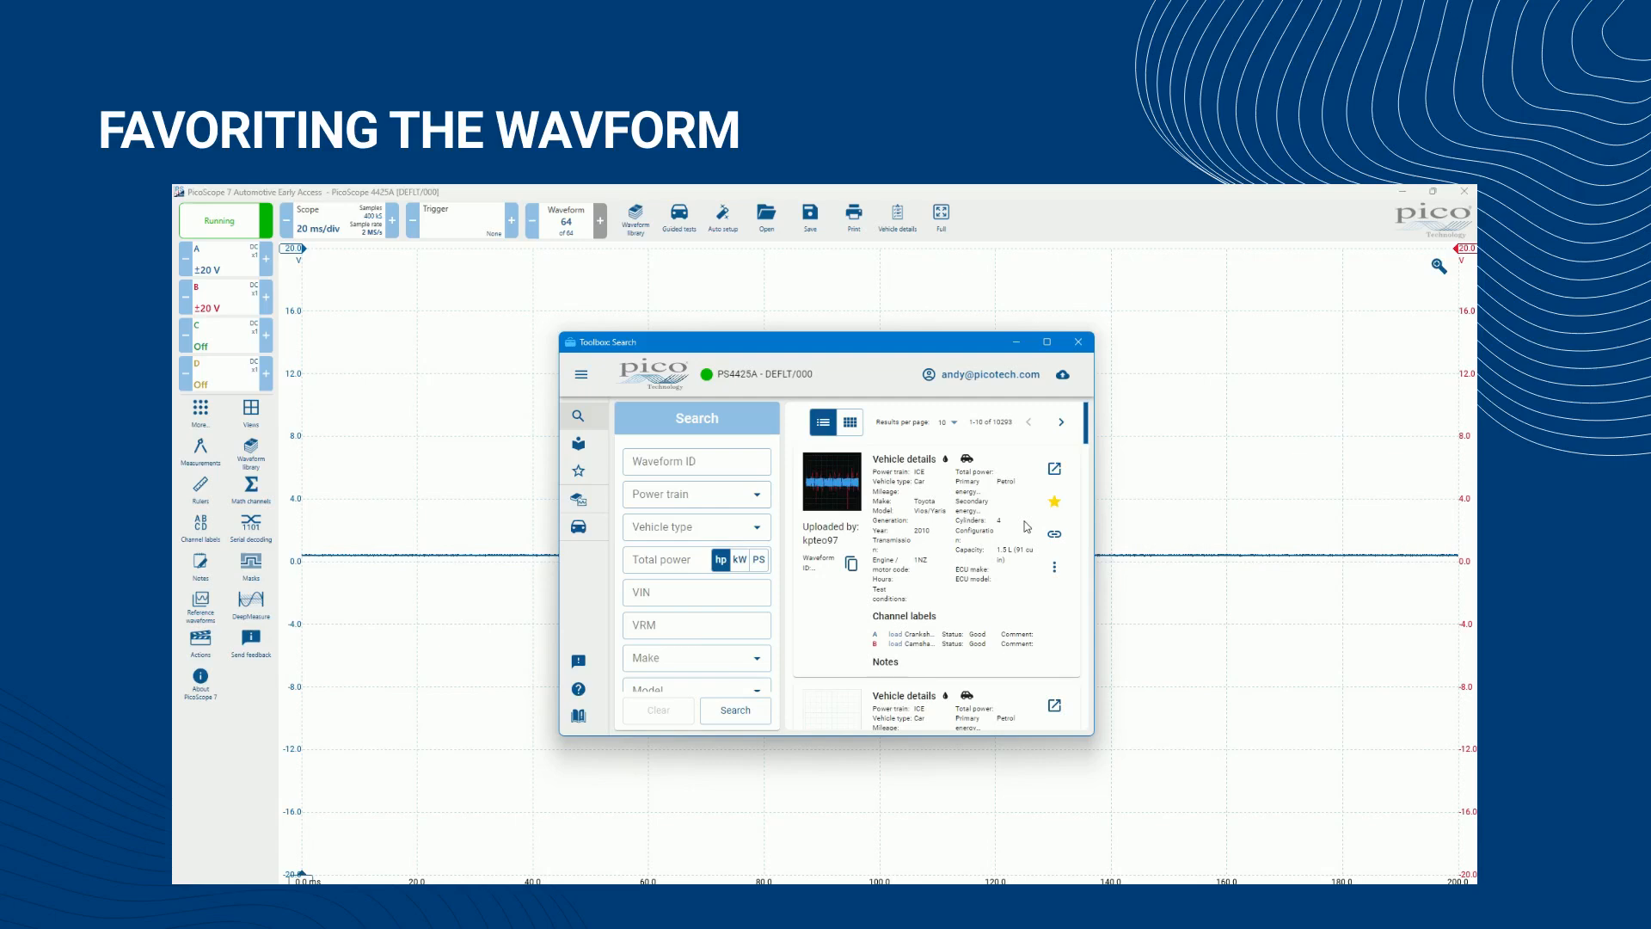
pyautogui.click(1055, 500)
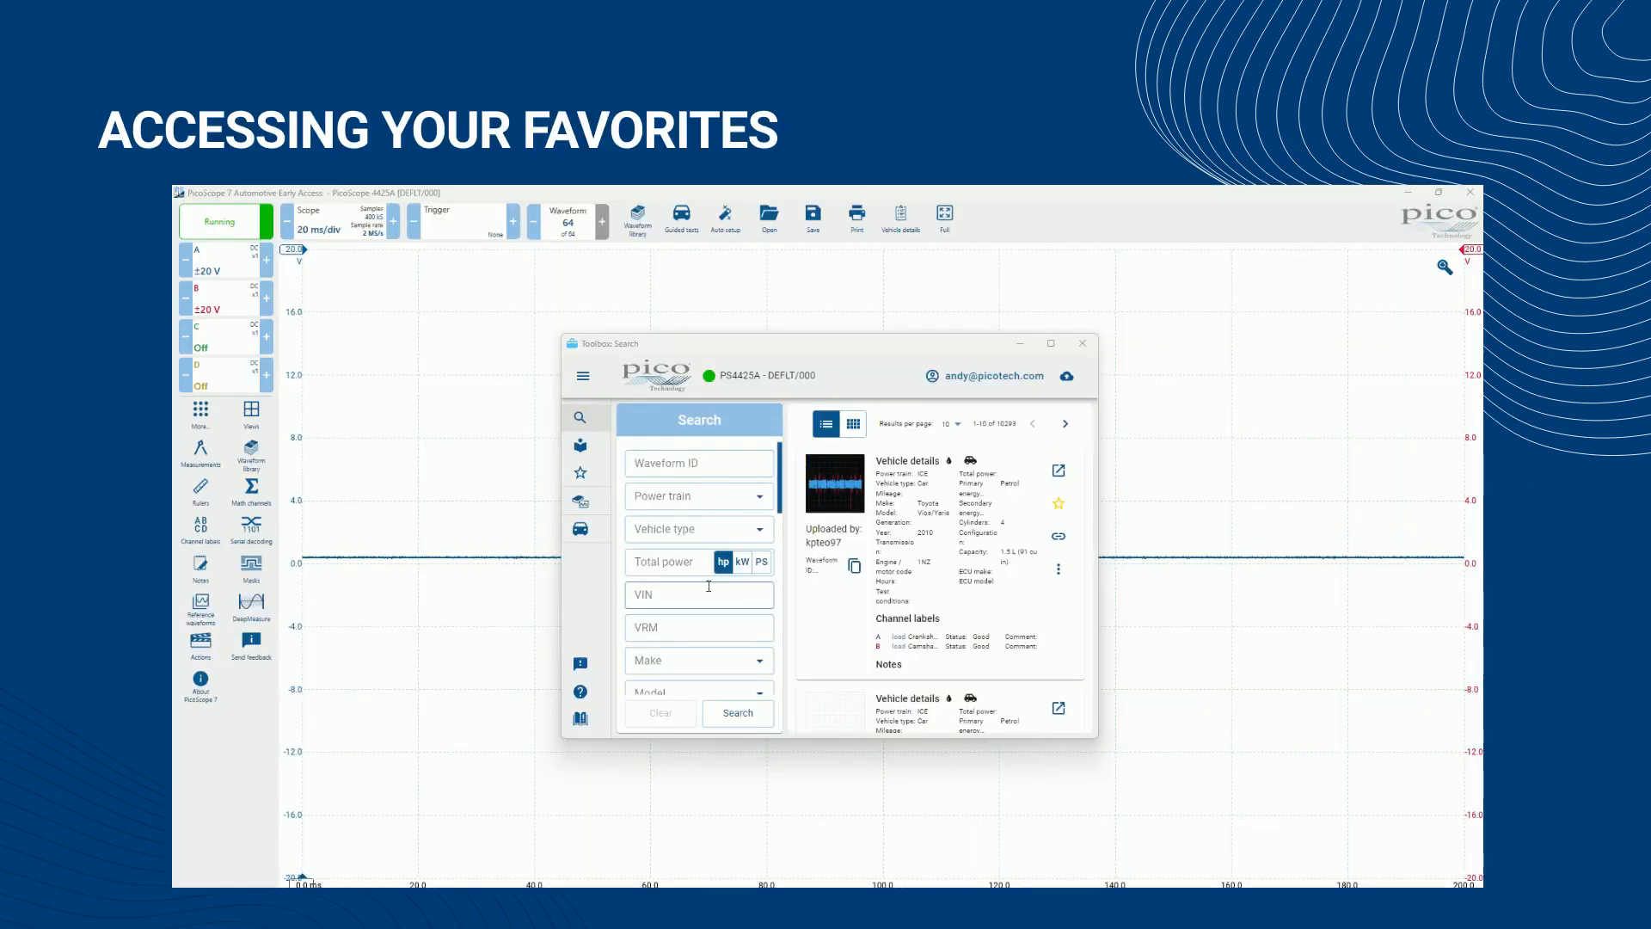
pyautogui.moveTo(580, 471)
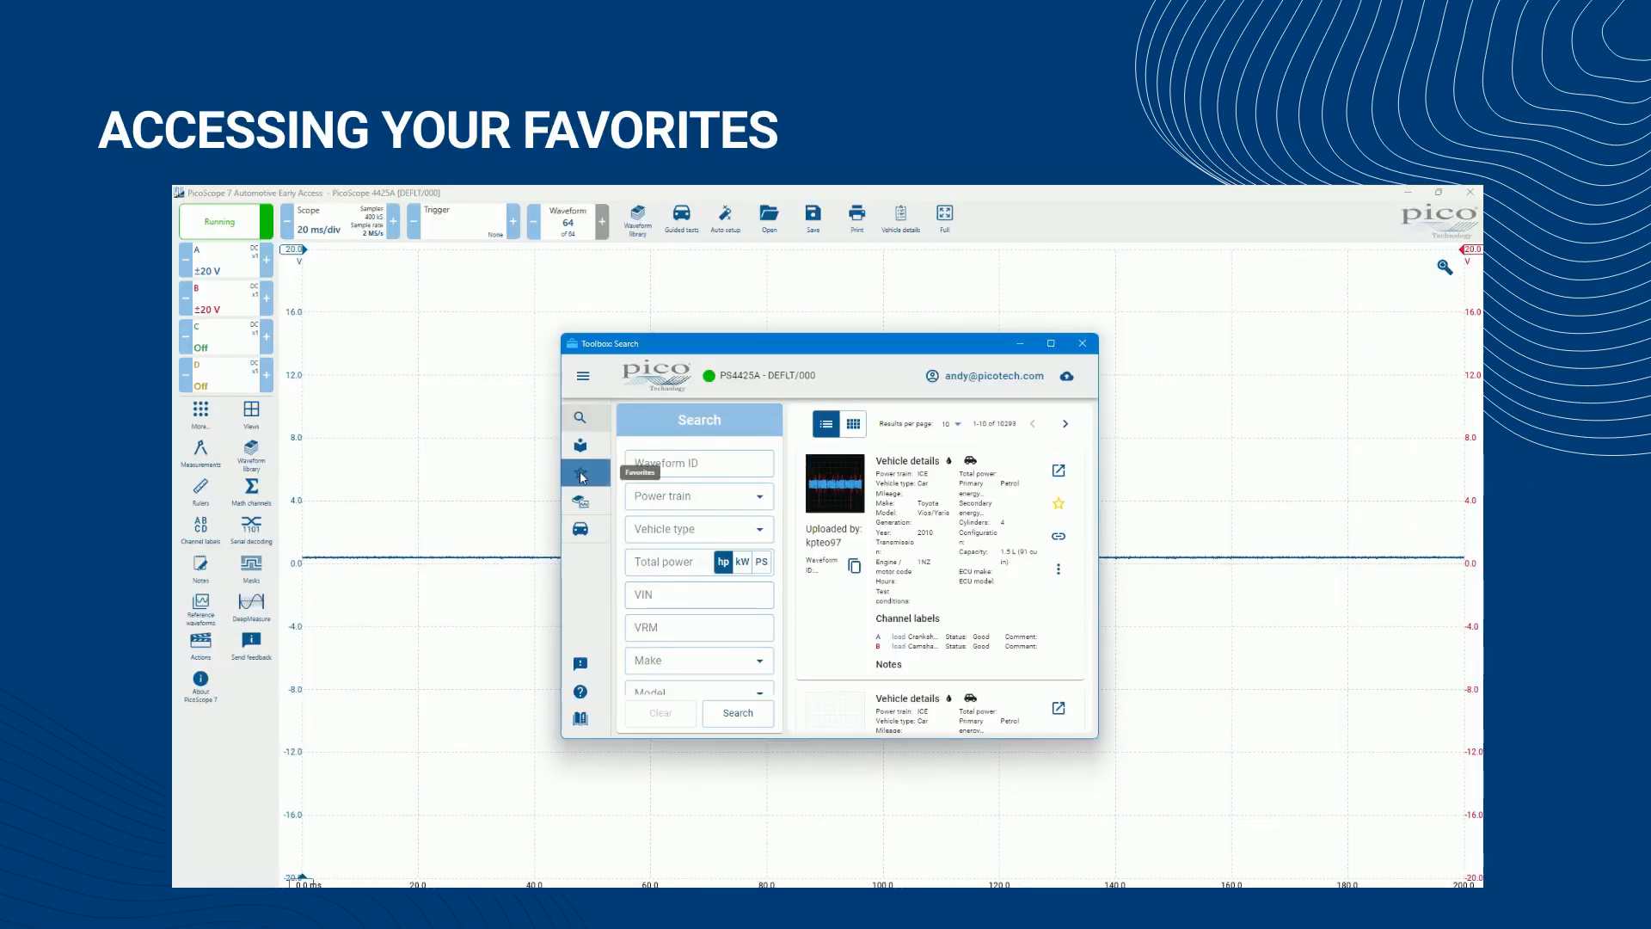
# Show the favorites list with the Jeep Wrangler and Dodge Ram 1500 waveforms, then return to search results
pyautogui.click(580, 471)
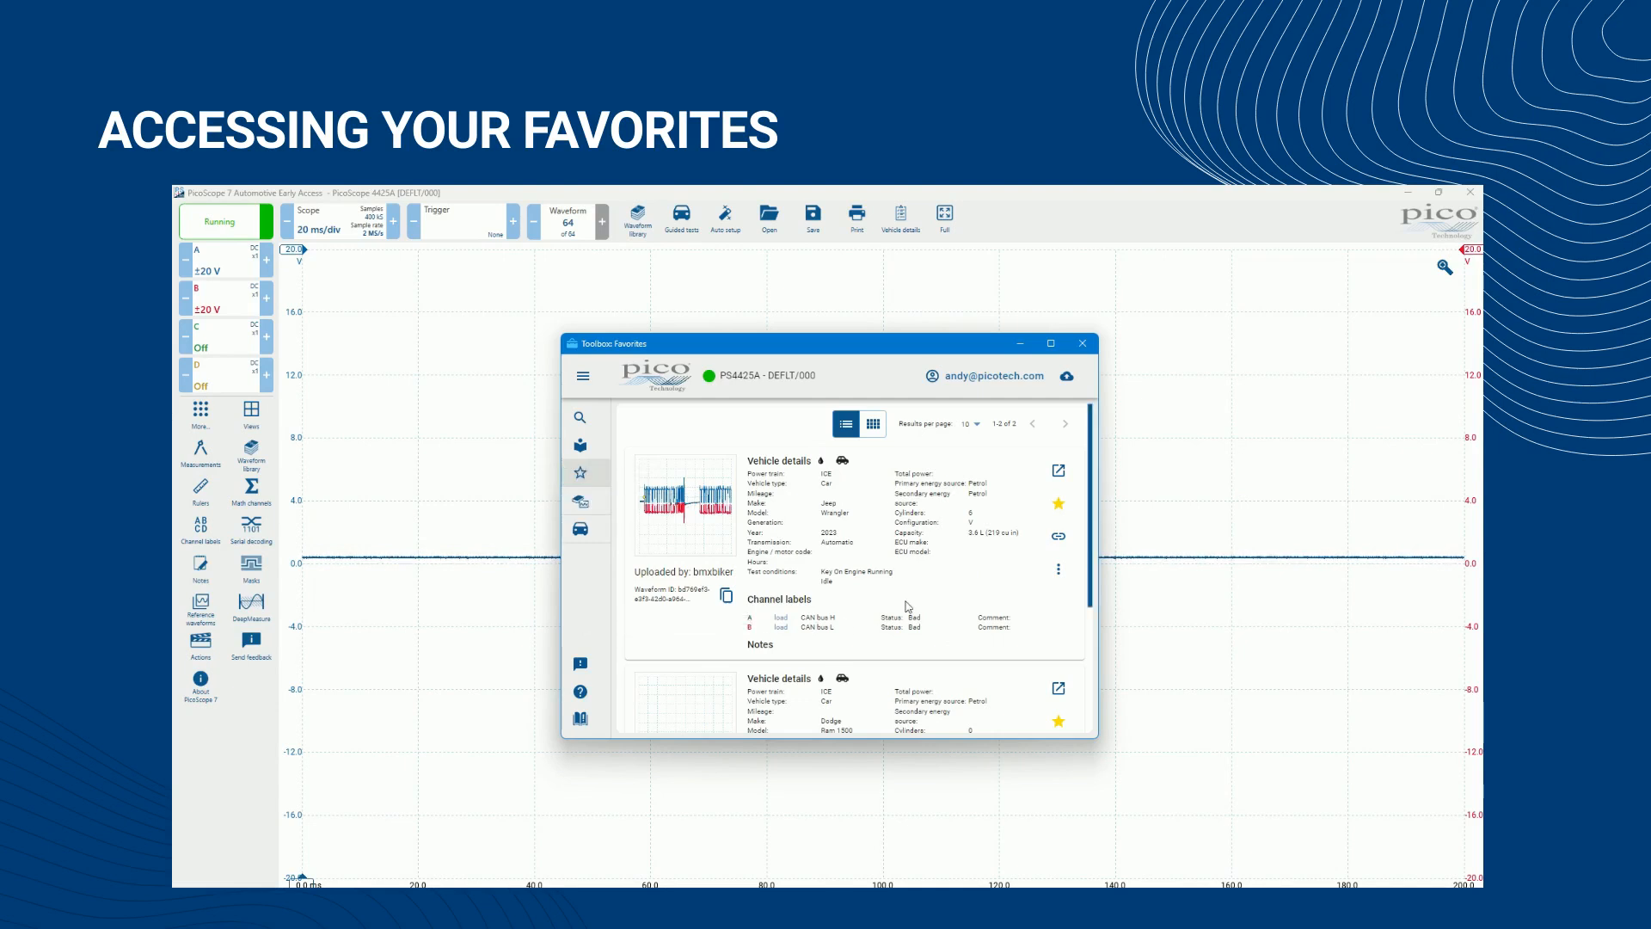
pyautogui.moveTo(958, 587)
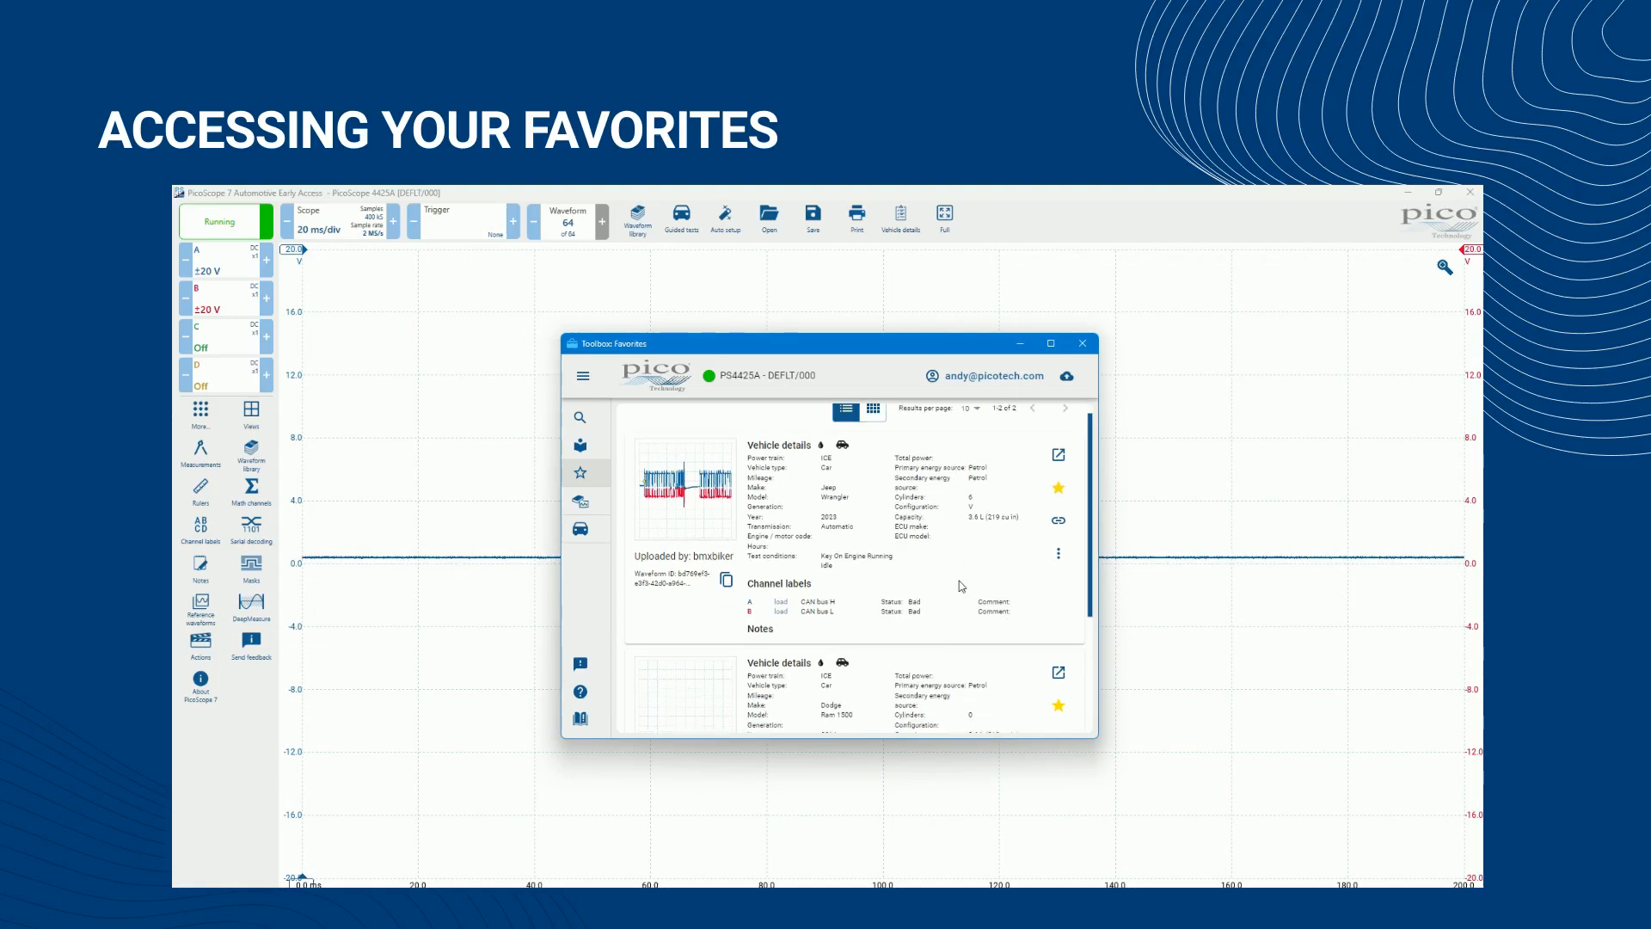
pyautogui.scroll(-3)
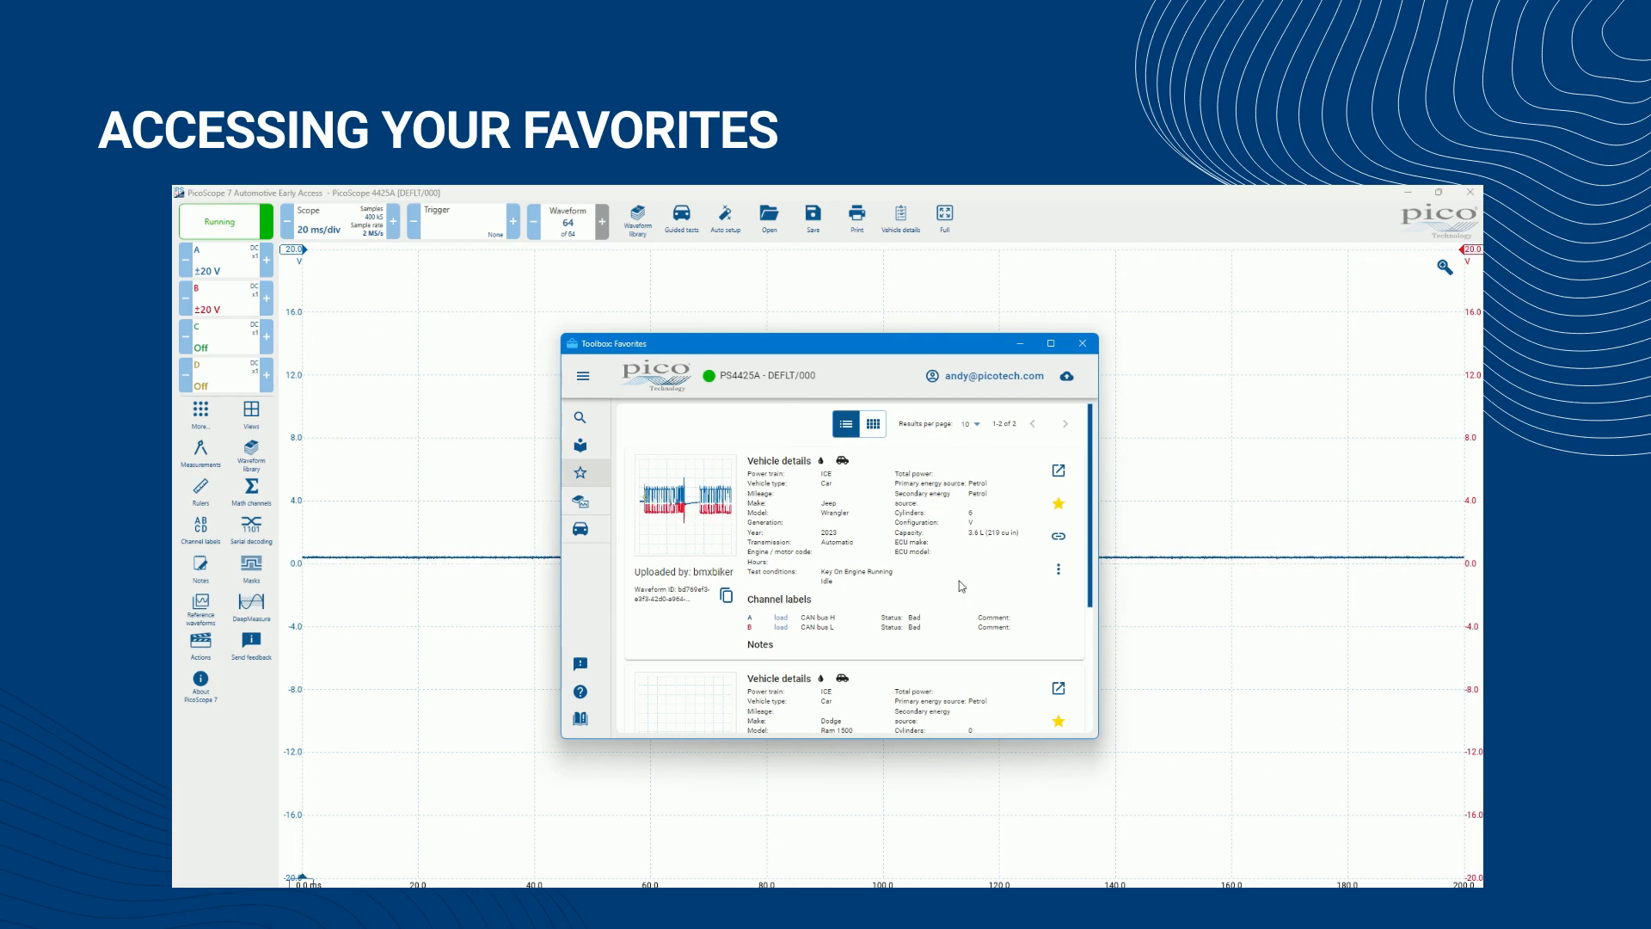
pyautogui.click(580, 416)
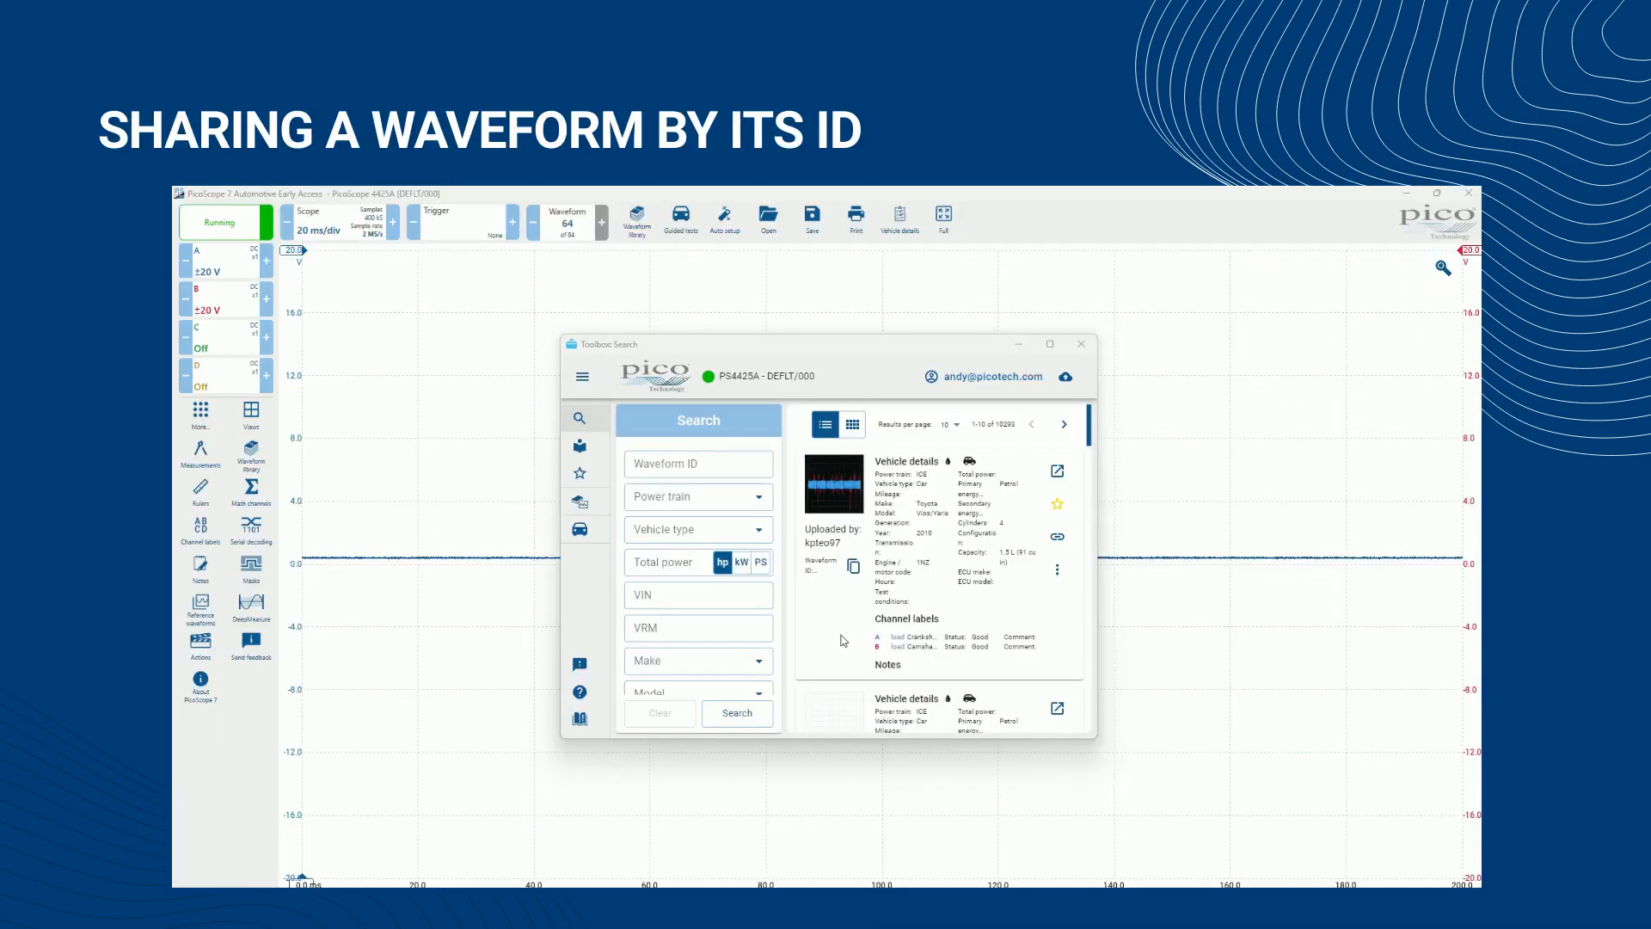
pyautogui.moveTo(817, 612)
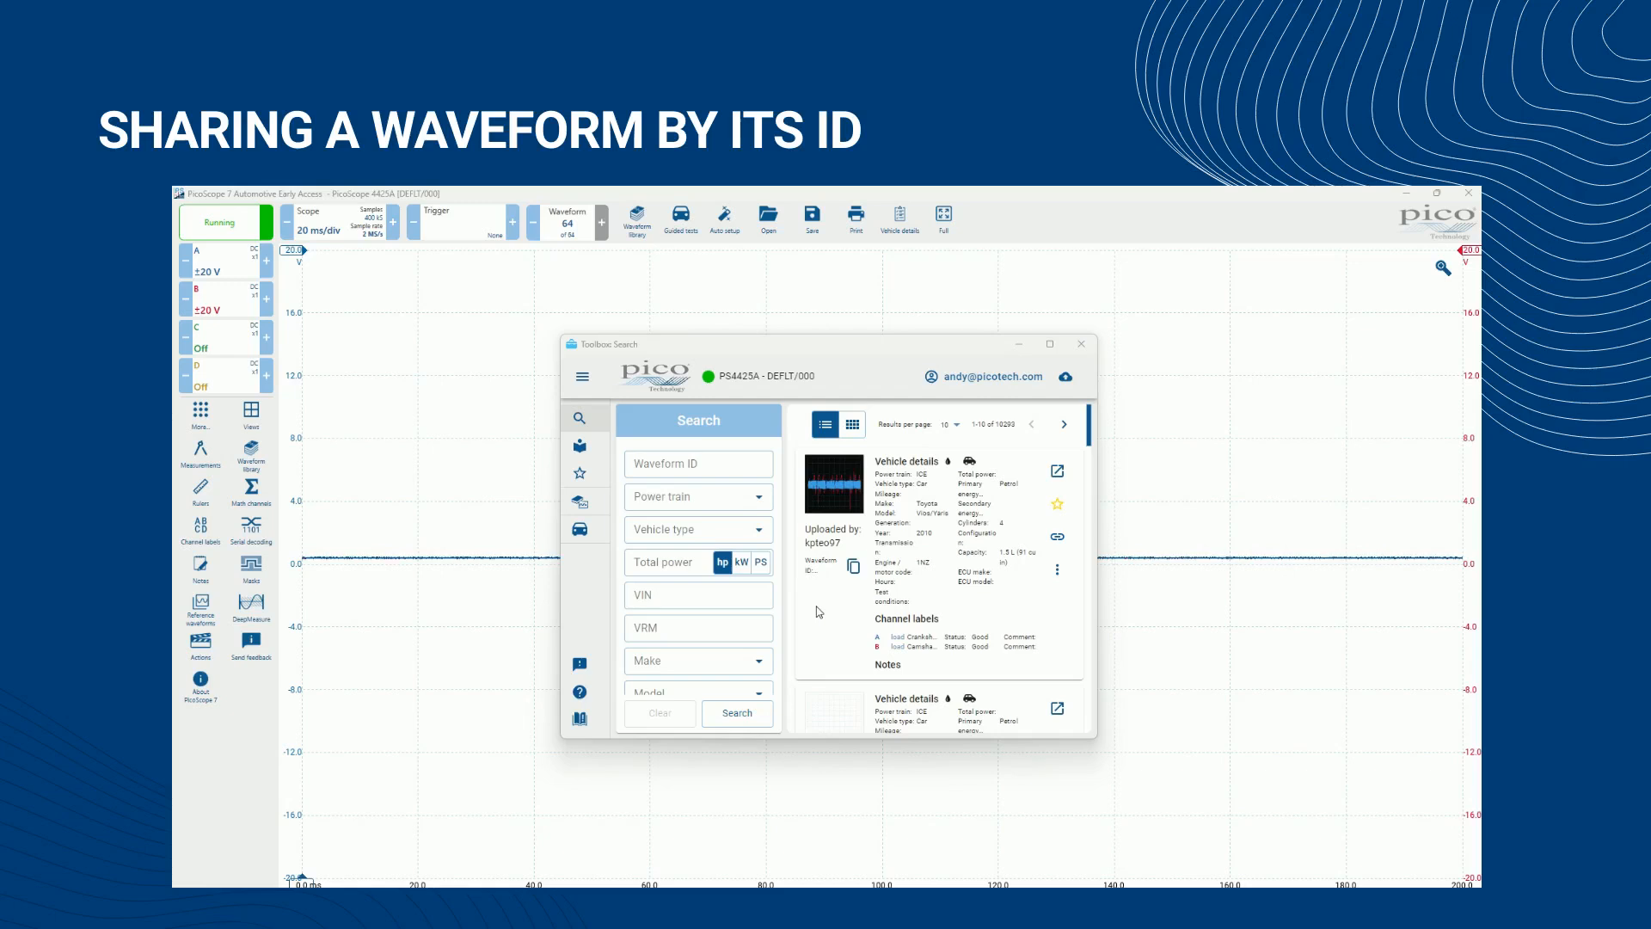
pyautogui.moveTo(815, 570)
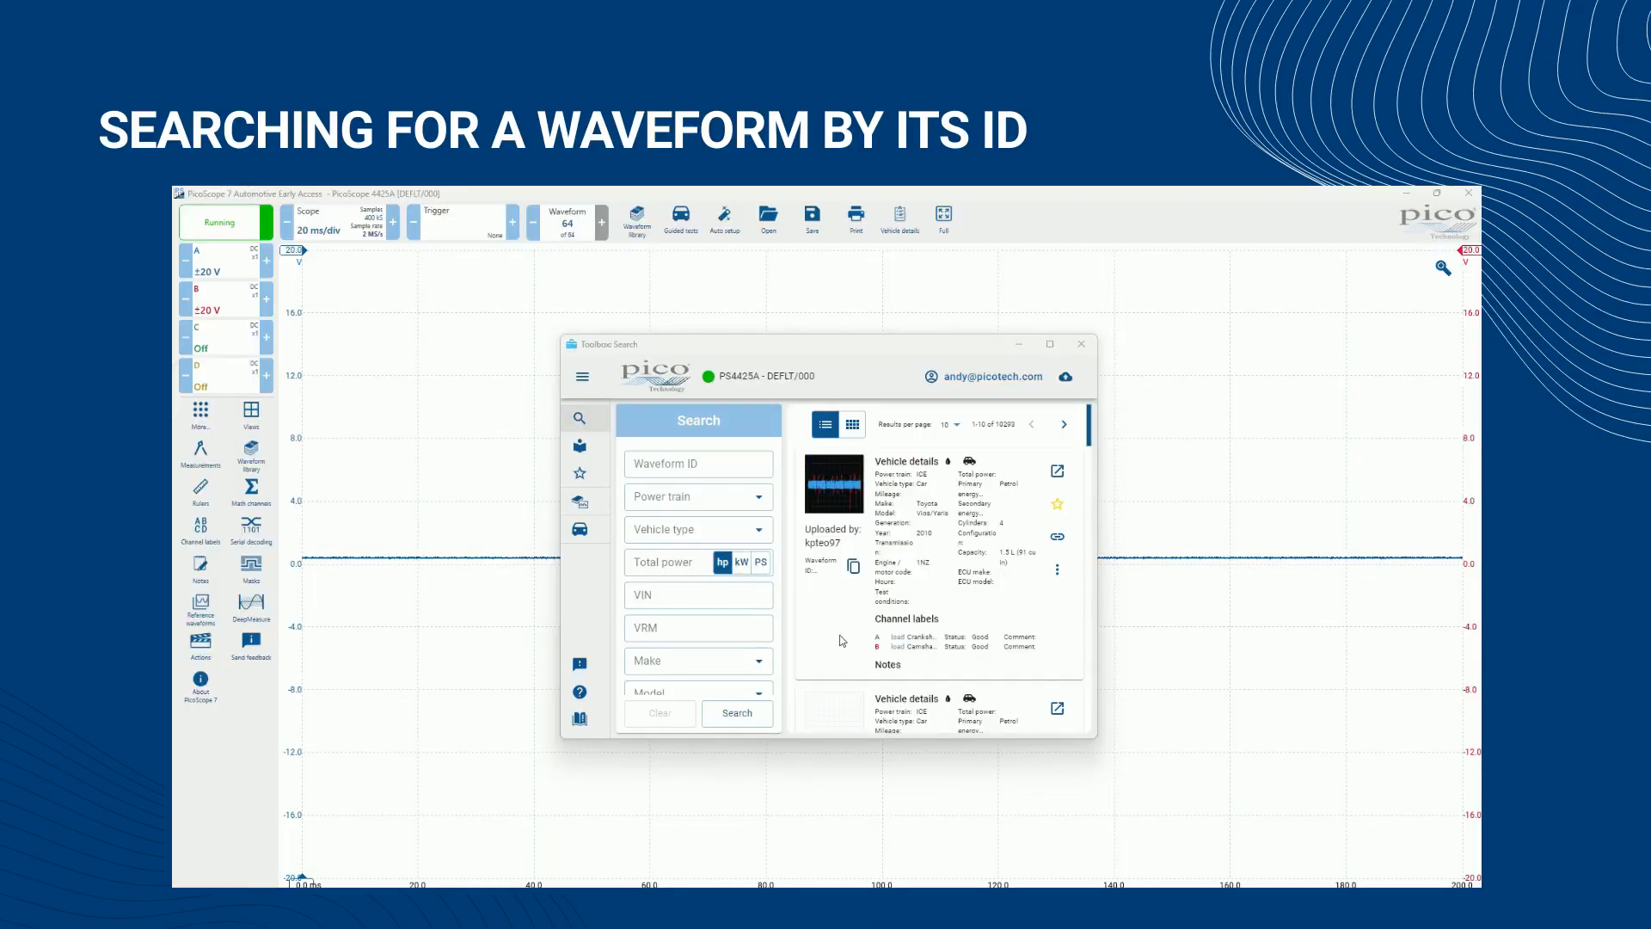
# Search by waveform ID '43c8-8123-1dd4c549d188' to narrow results to the single Ford Ranger record
pyautogui.click(698, 463)
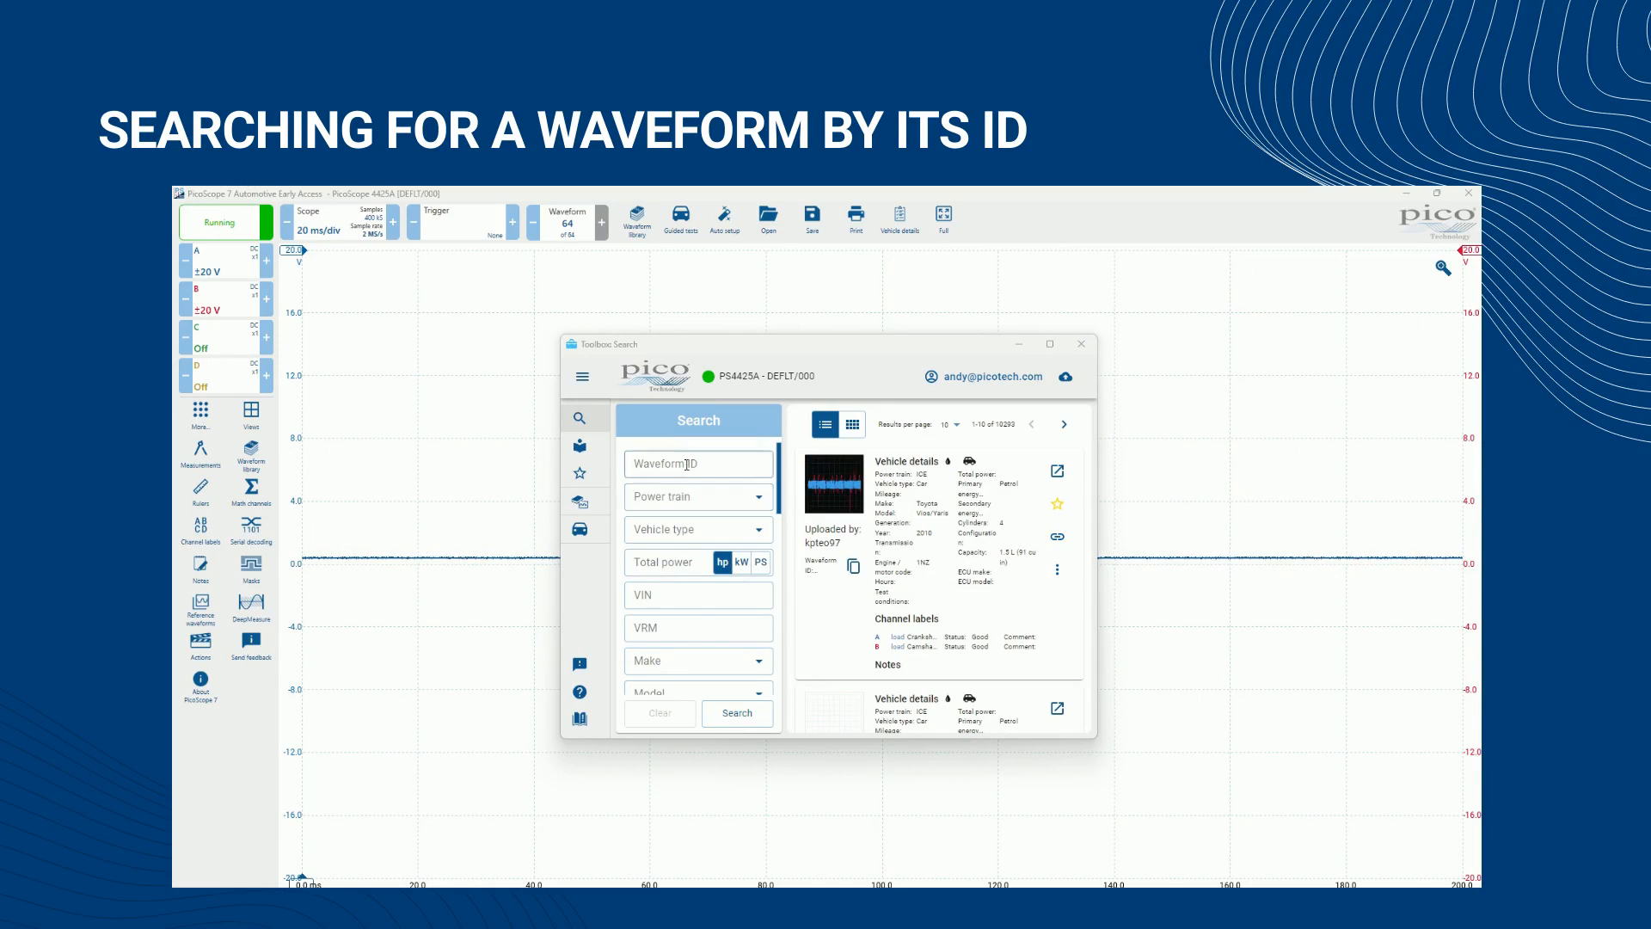
pyautogui.click(696, 462)
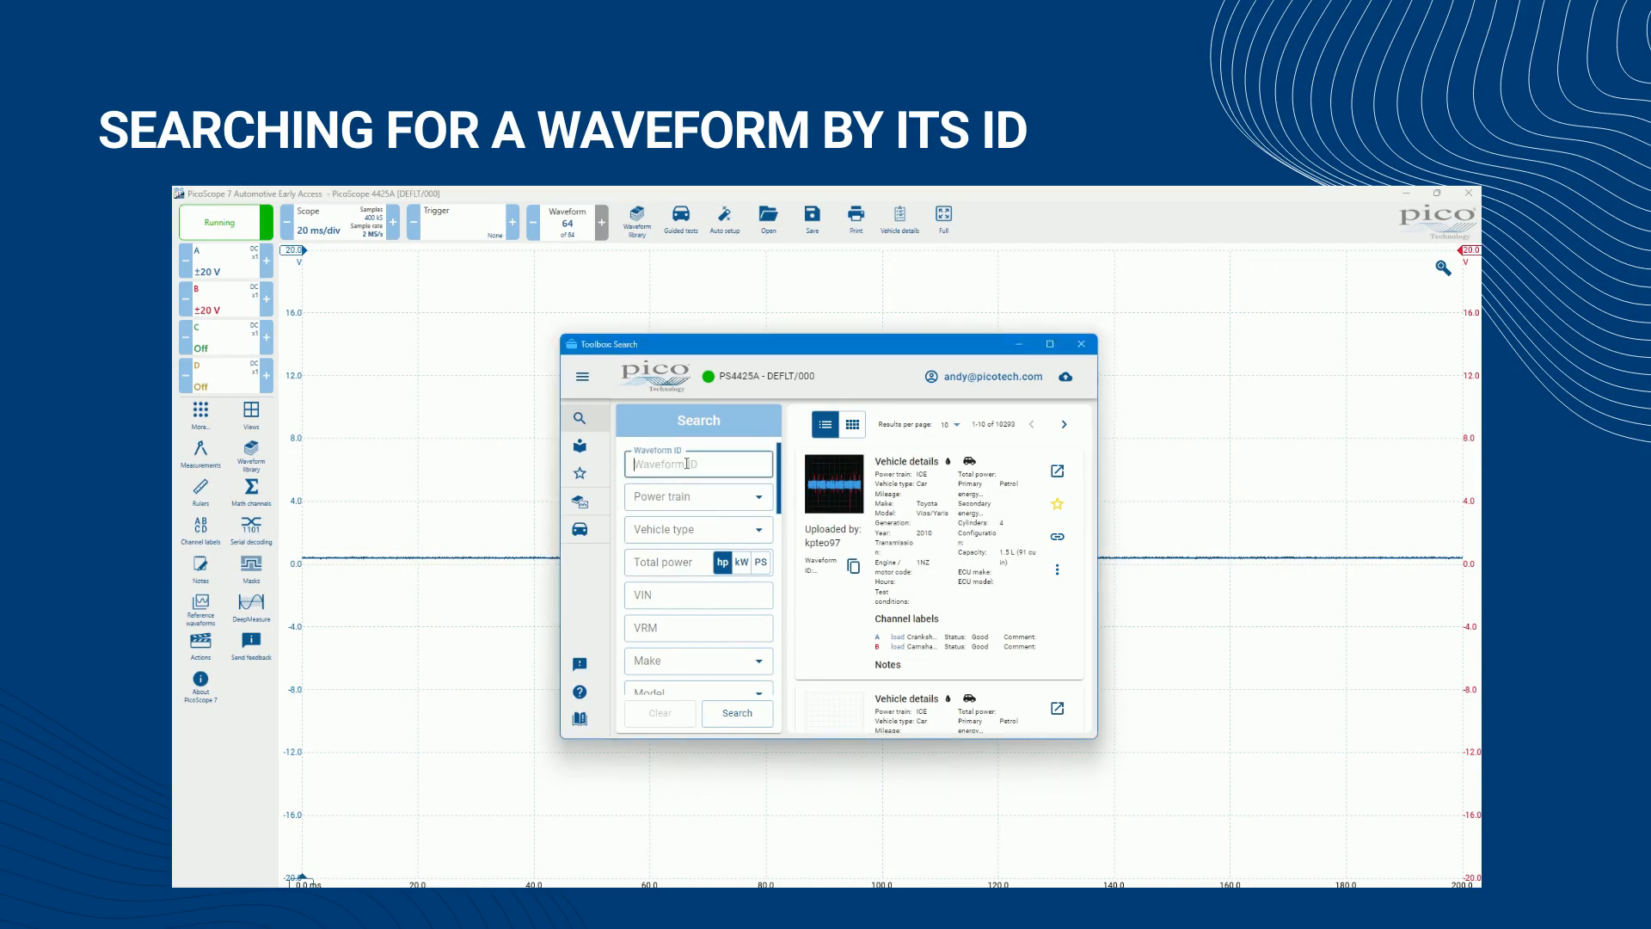
pyautogui.write('43c8-8123-1dd4c549d188')
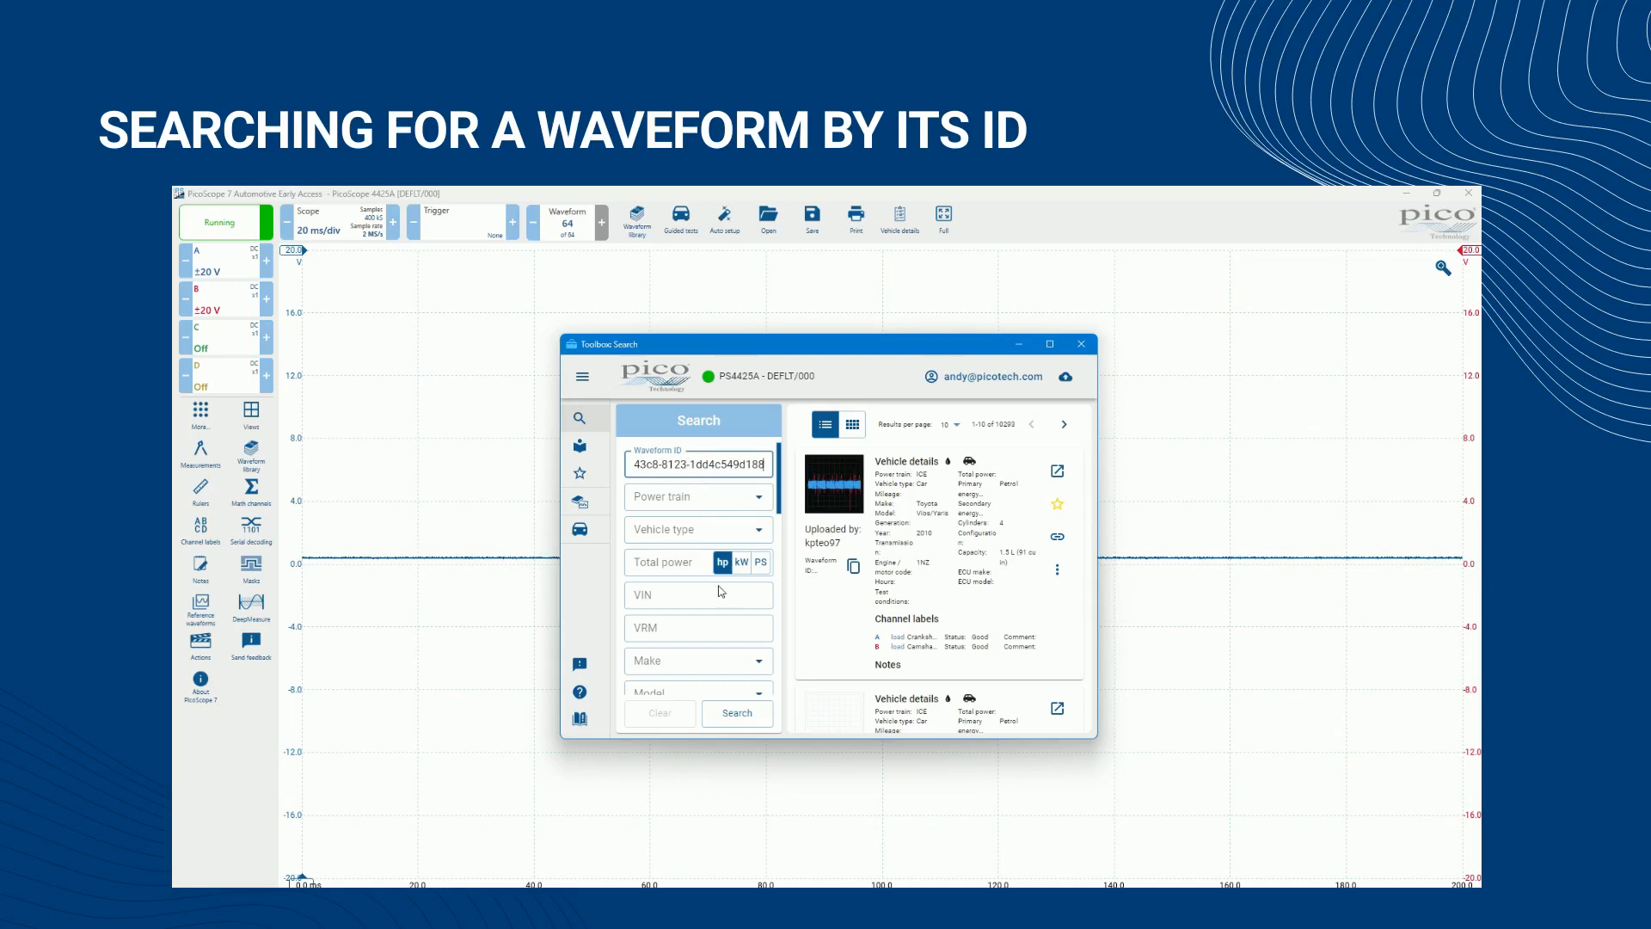
pyautogui.click(738, 712)
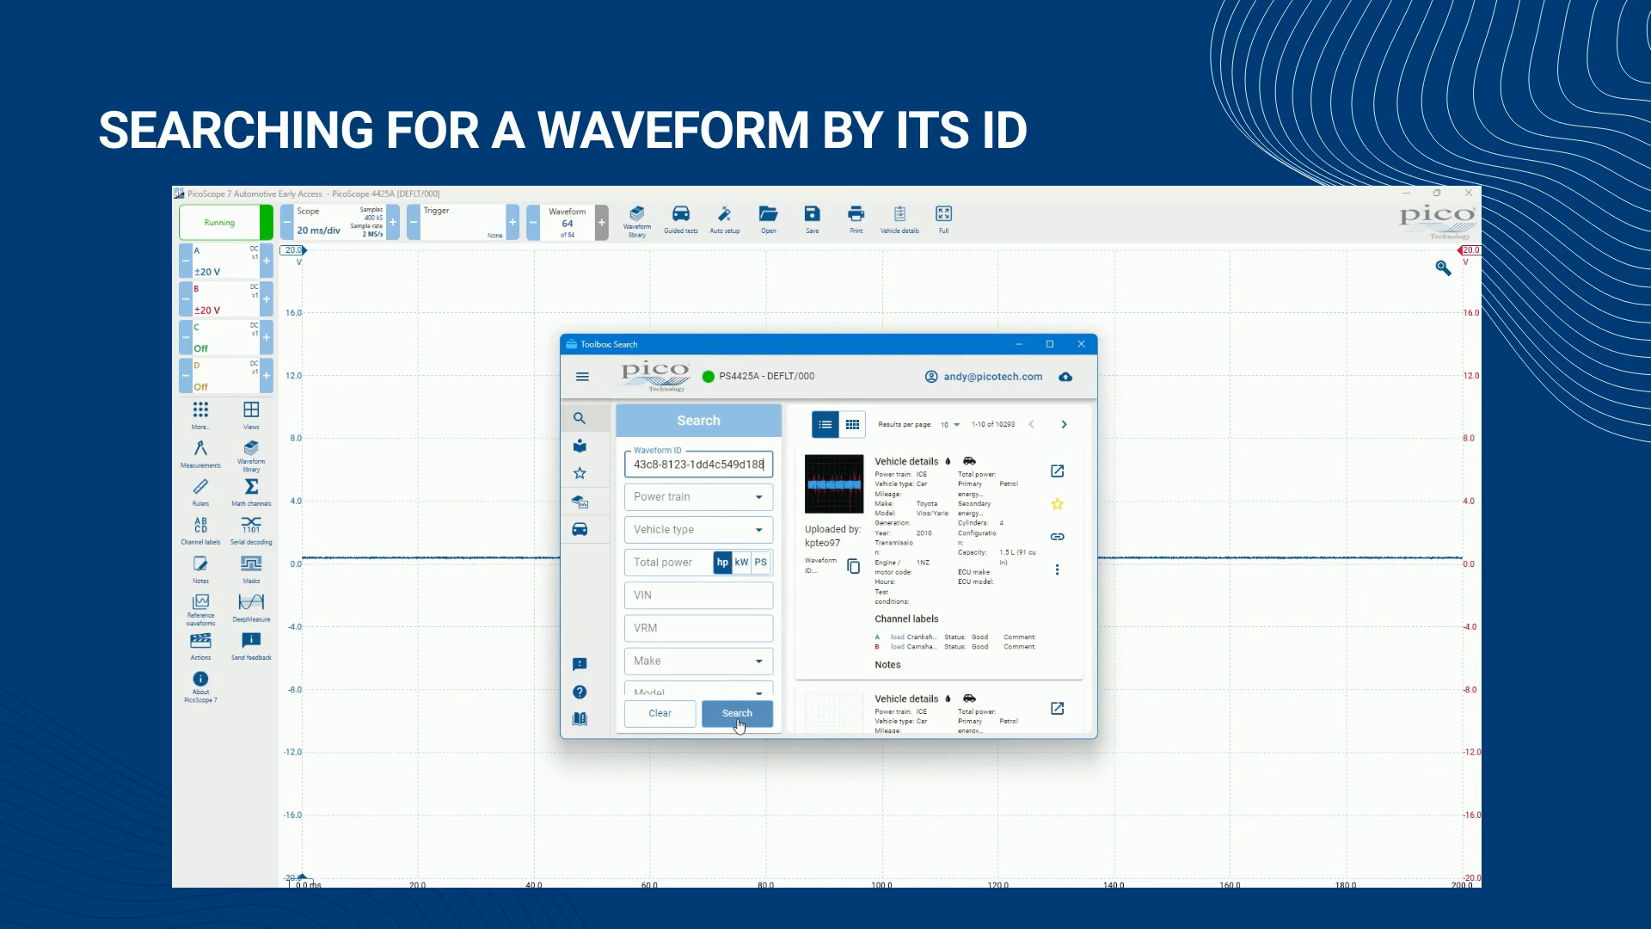
pyautogui.click(738, 713)
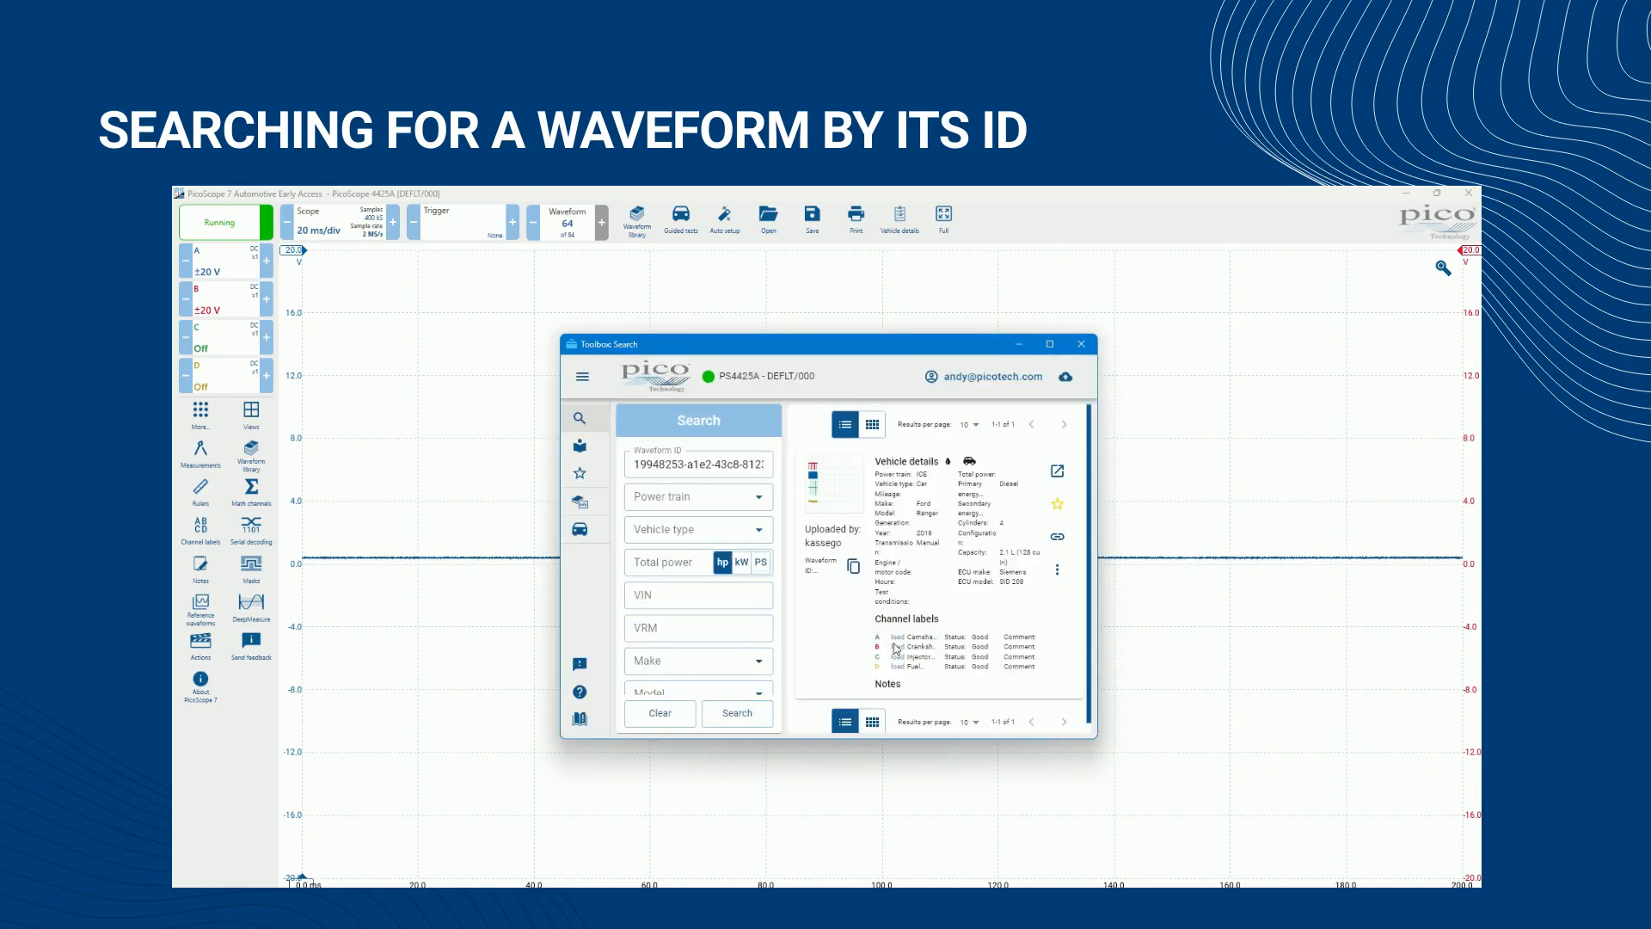
pyautogui.moveTo(1076, 660)
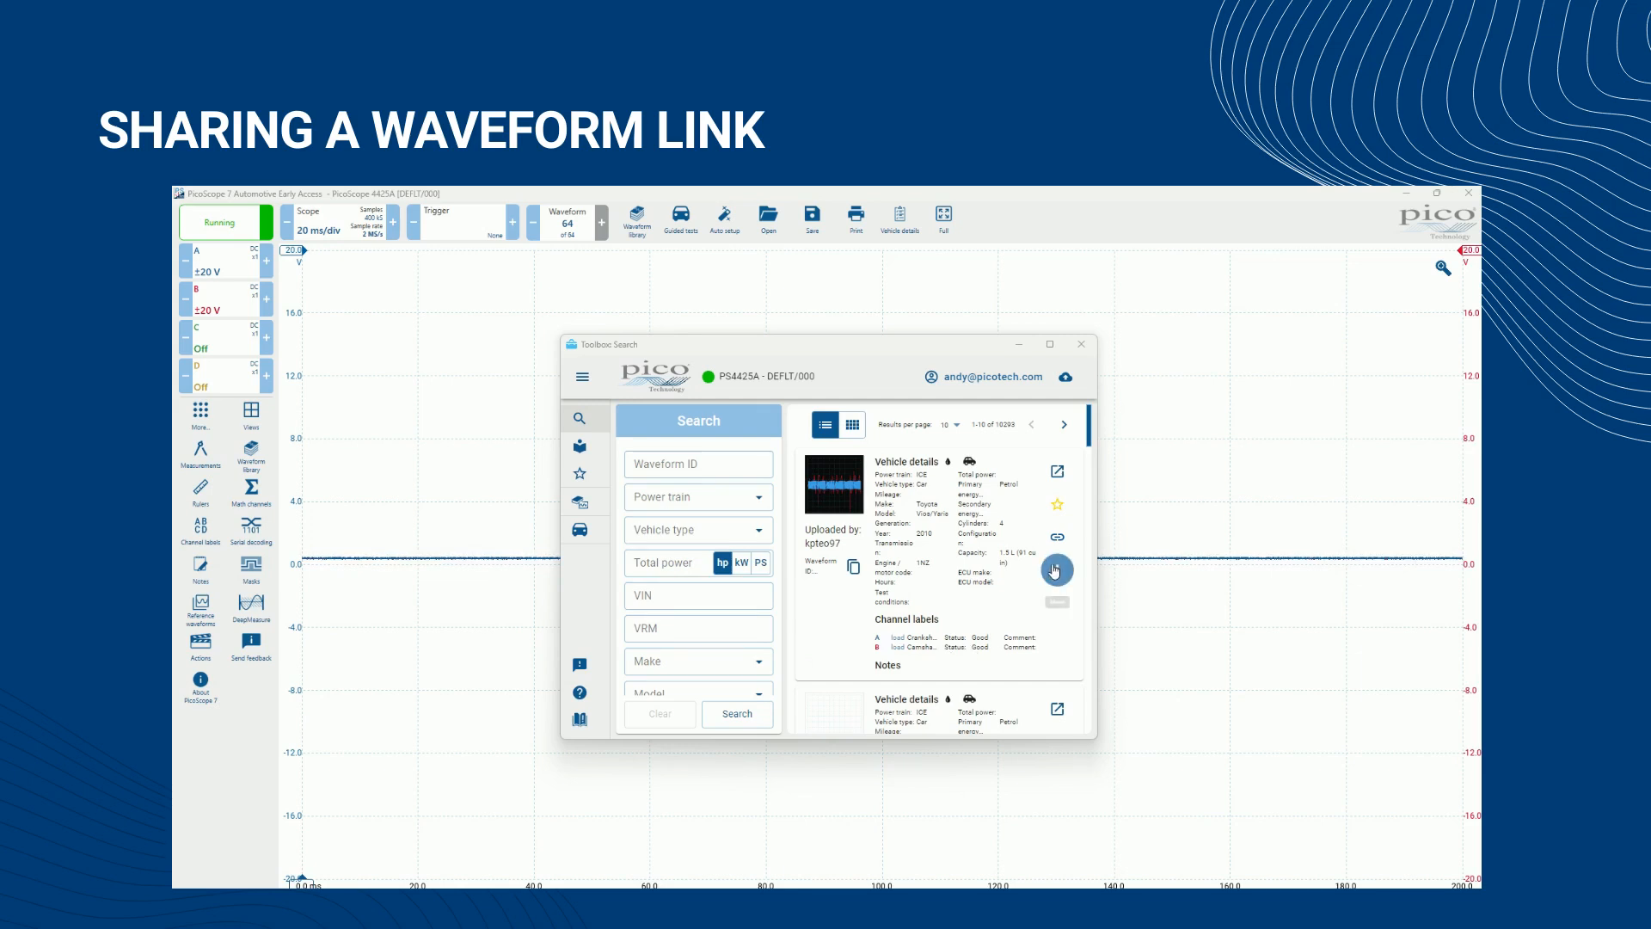
pyautogui.moveTo(1057, 536)
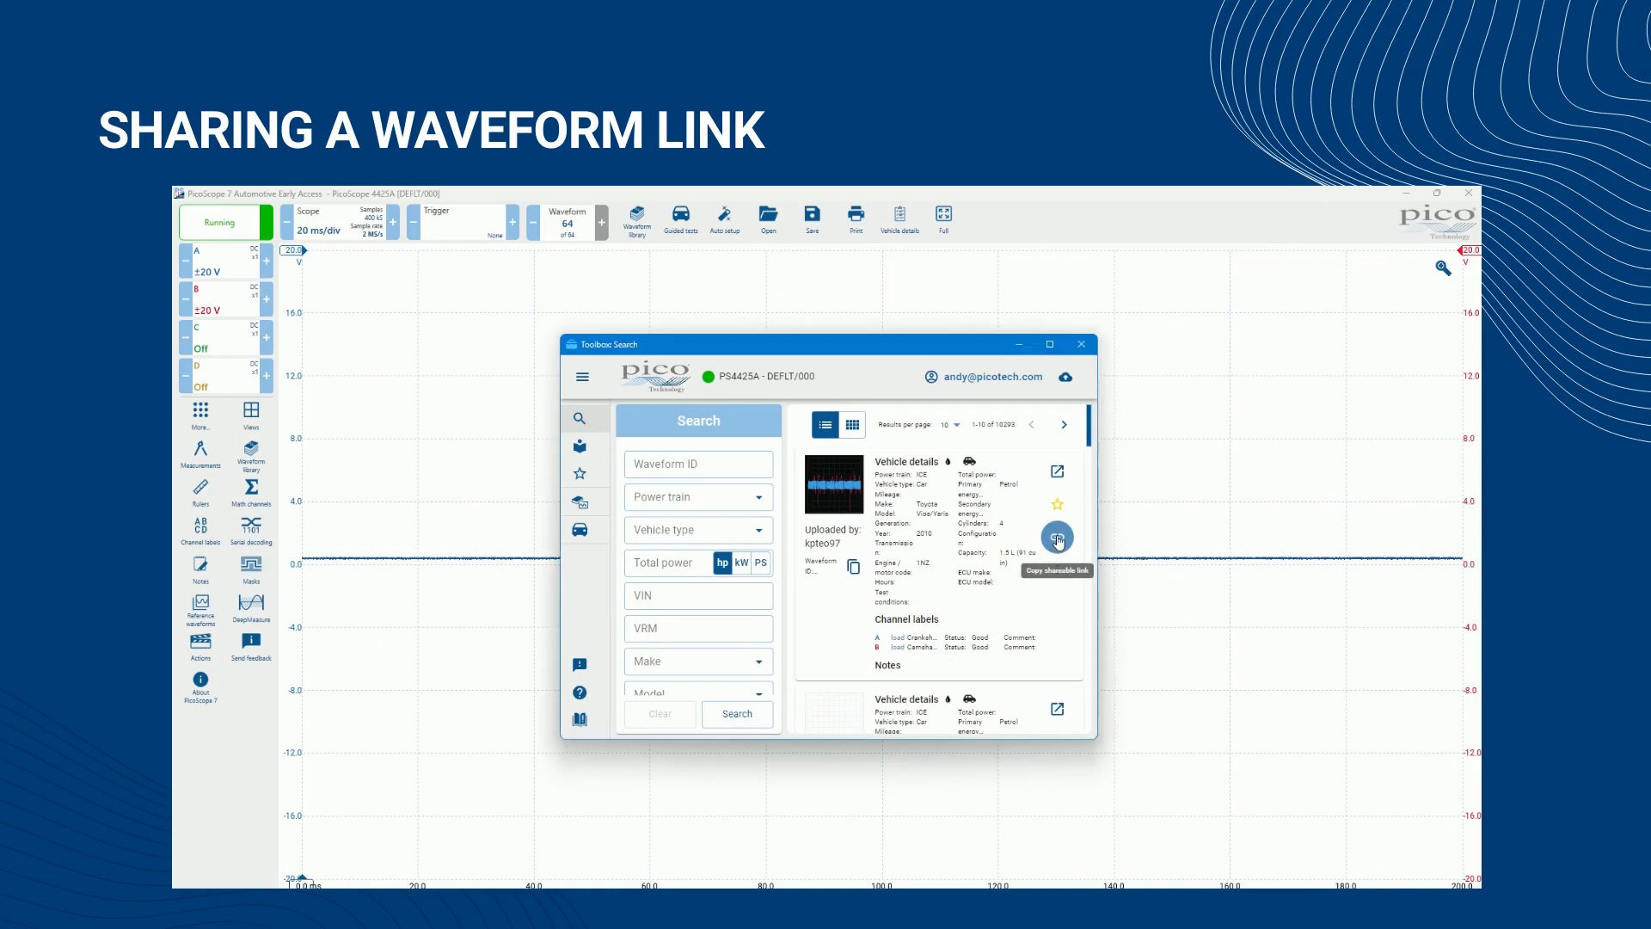
# Copy the shareable link for the Toyota Vios/Yaris waveform at the top of the results
pyautogui.click(1058, 537)
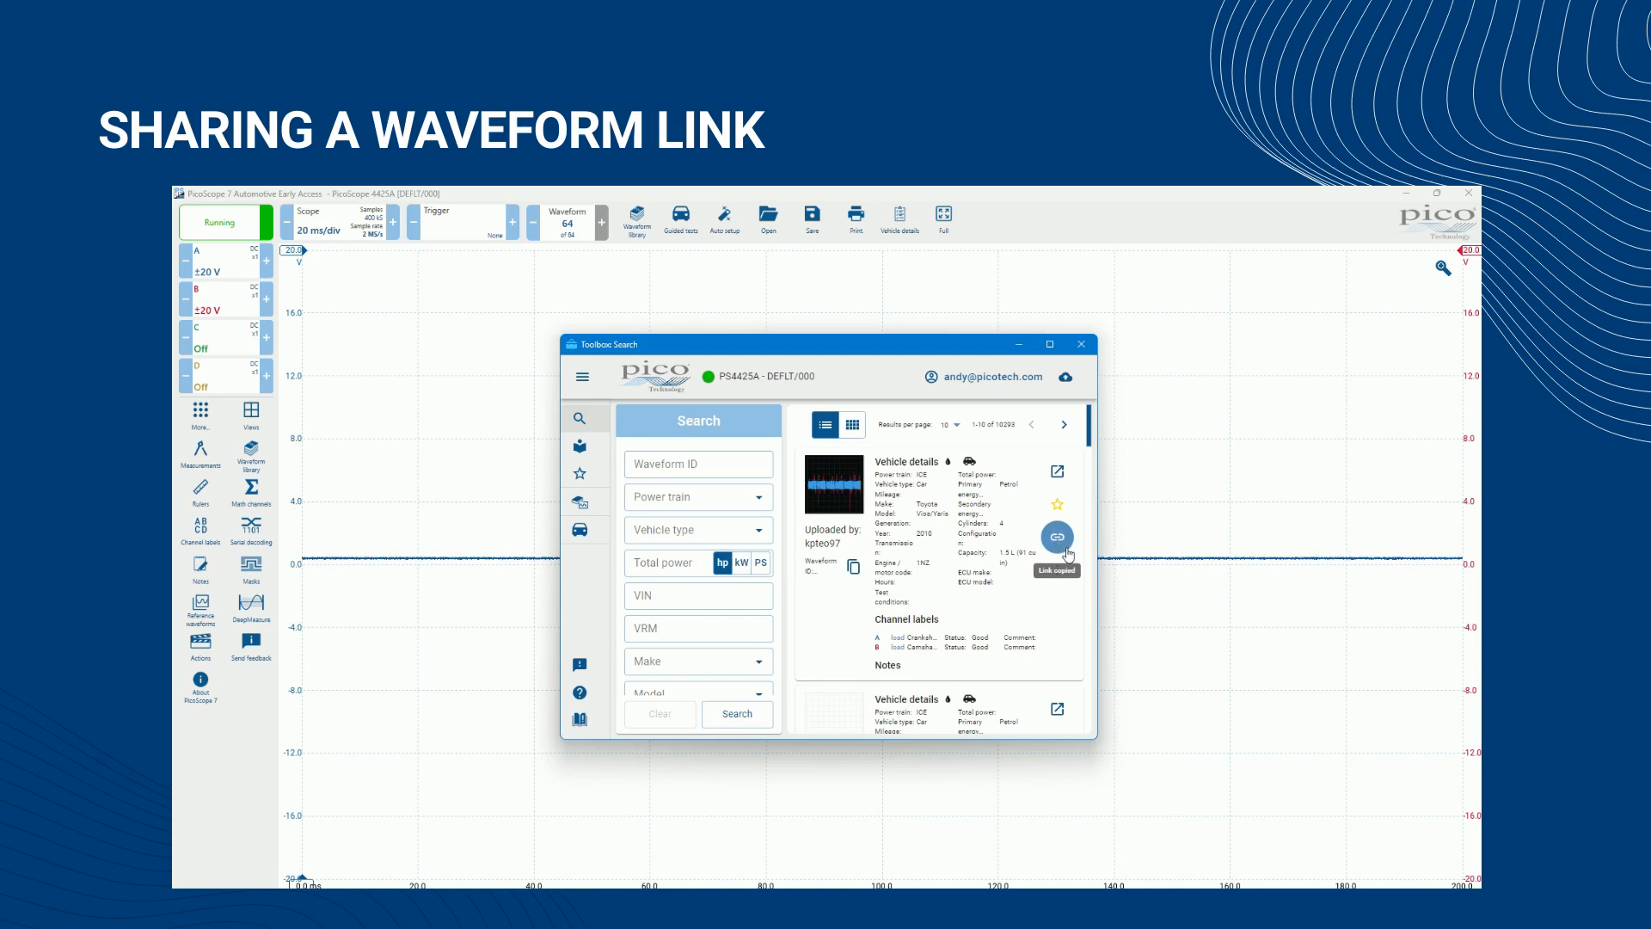
pyautogui.moveTo(1080, 604)
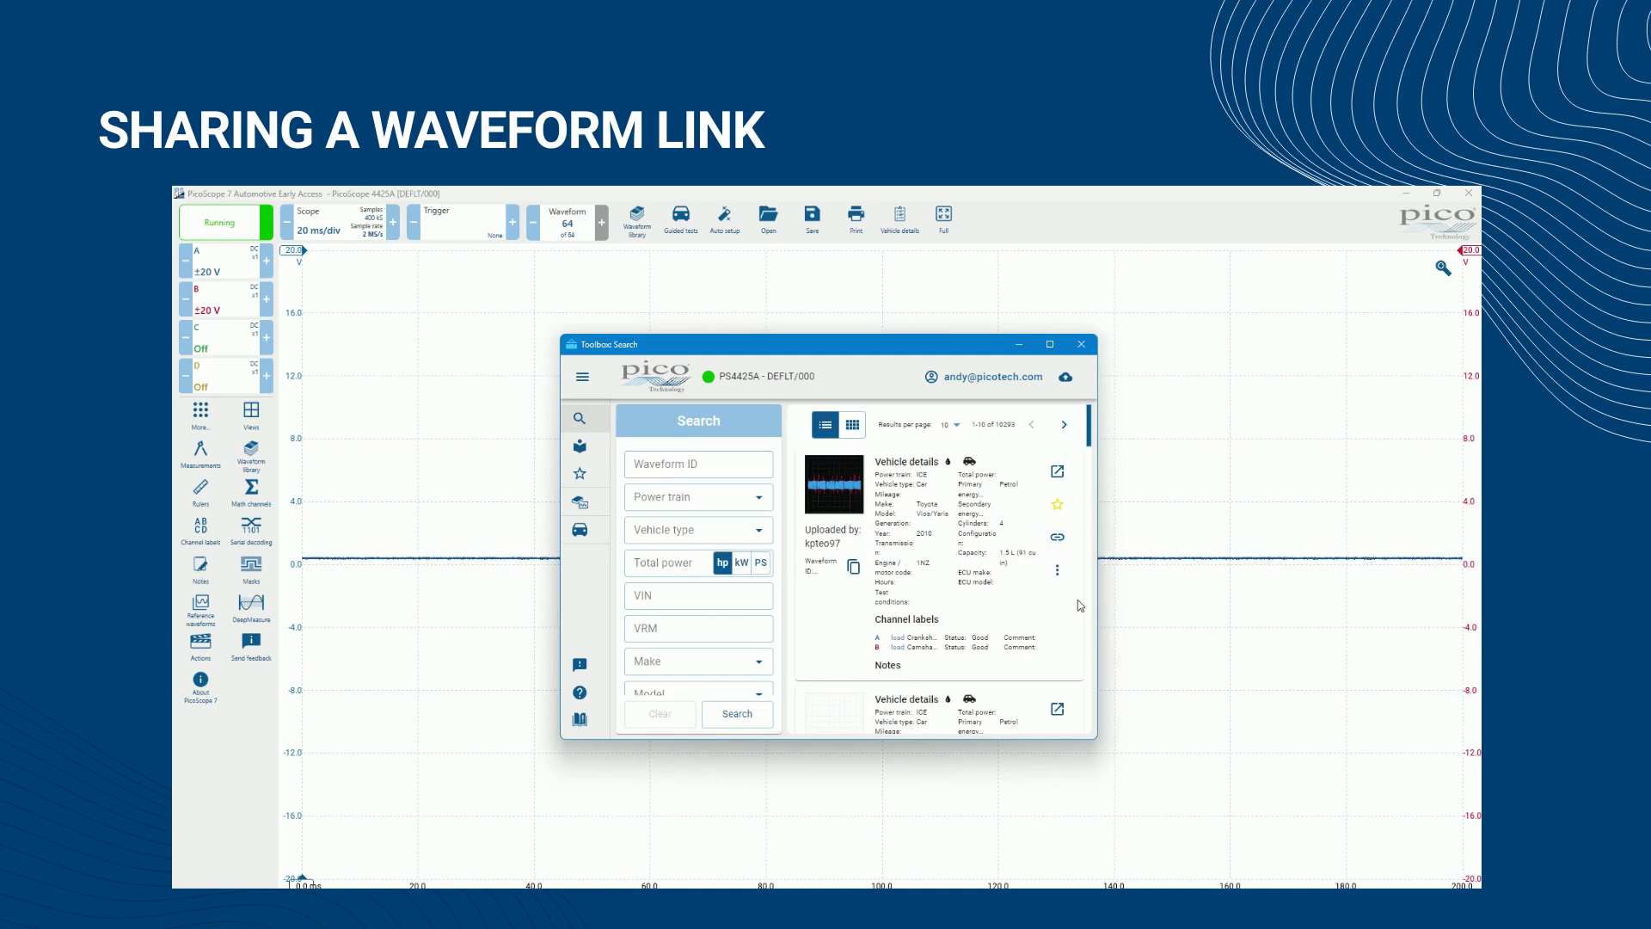